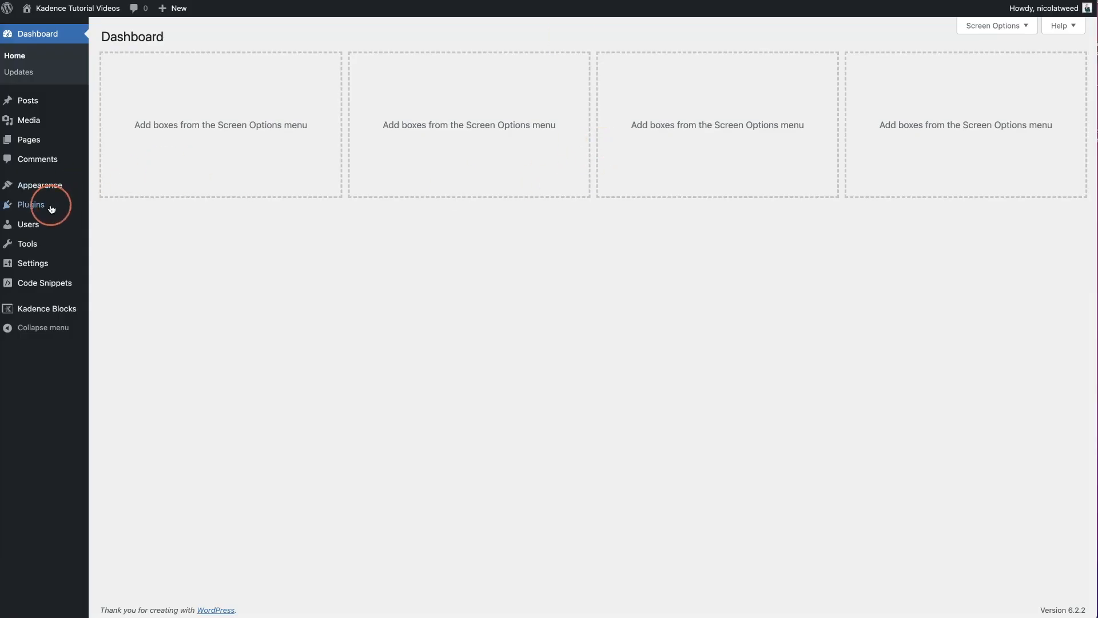
Step: Open the Installed Plugins list from the Plugins admin menu
left_click(30, 205)
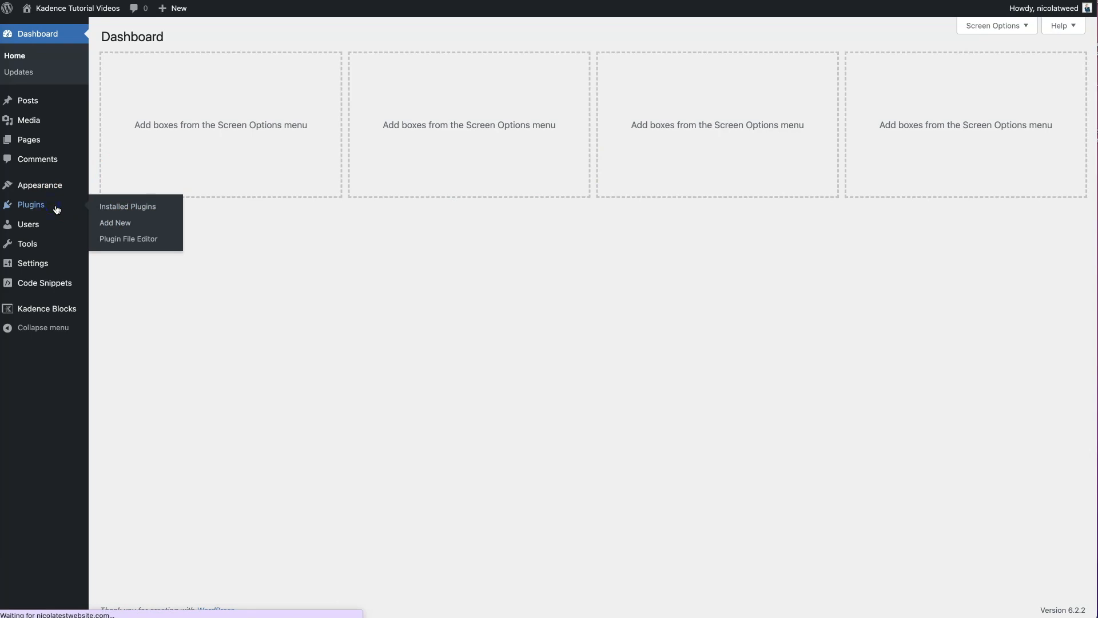
left_click(127, 206)
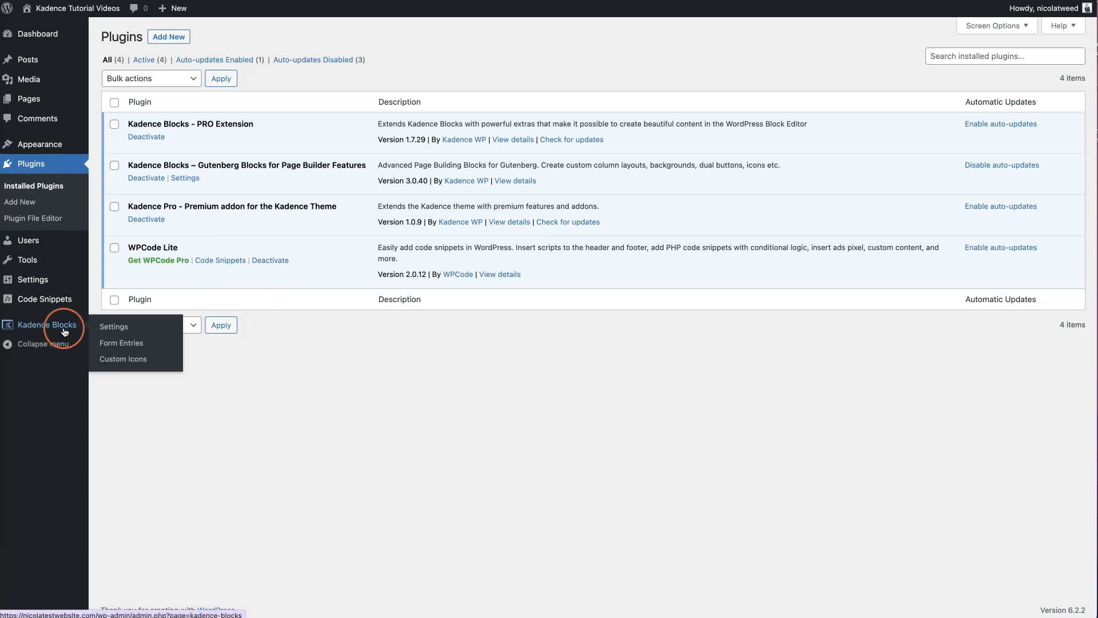
mouse_move(124, 358)
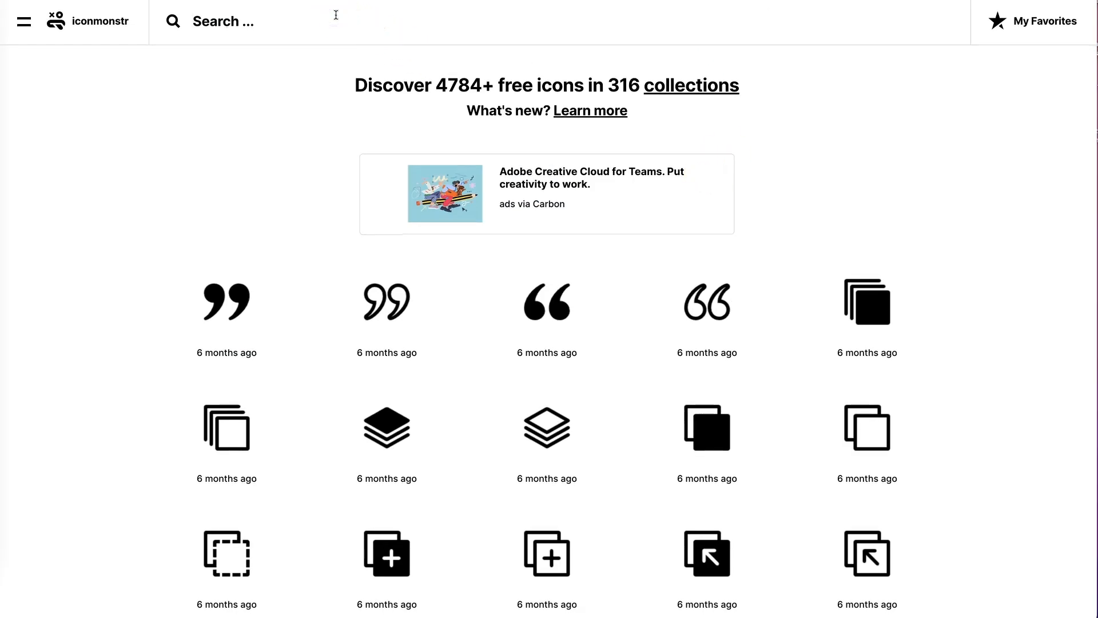
Step: Search iconmonstr for 'pdf' and download the outlined PDF icon as SVG named 'pdf icon'
type("pdf")
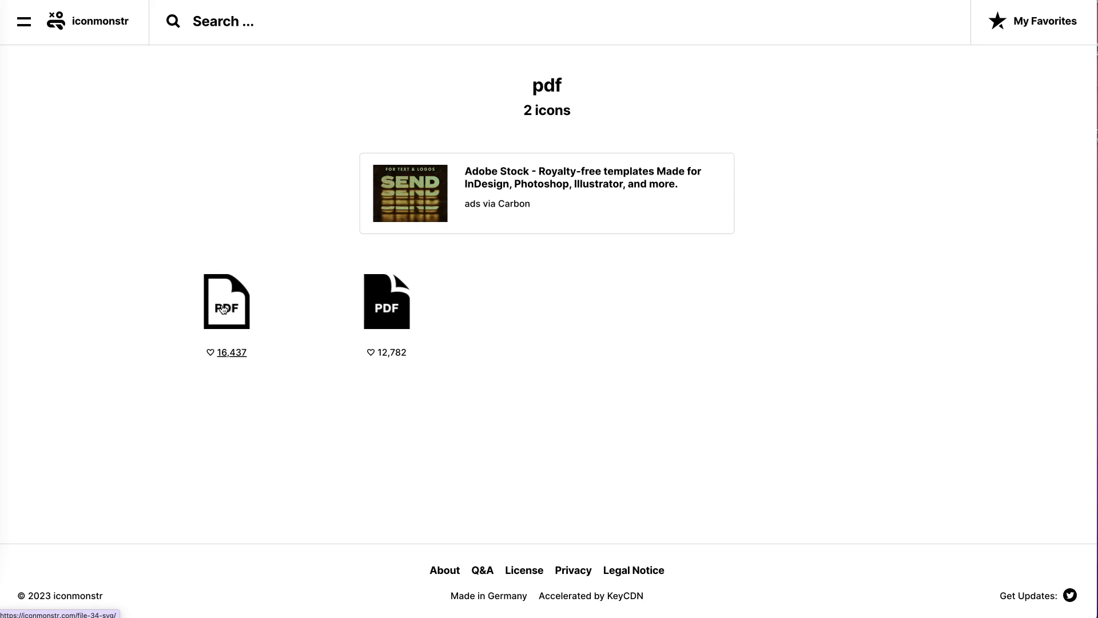
left_click(225, 302)
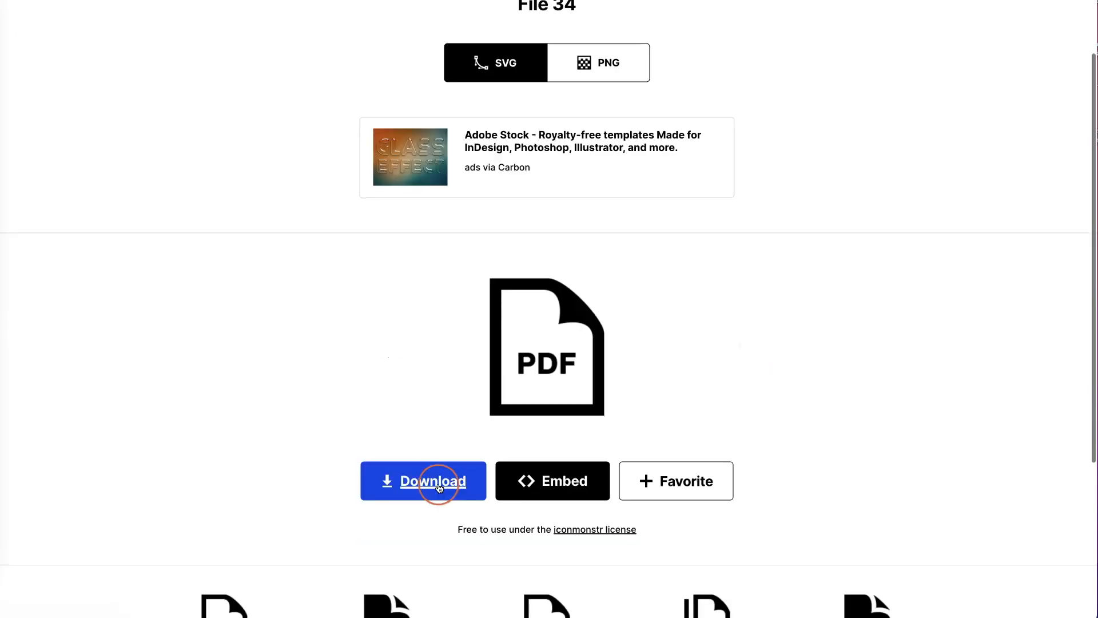
left_click(423, 480)
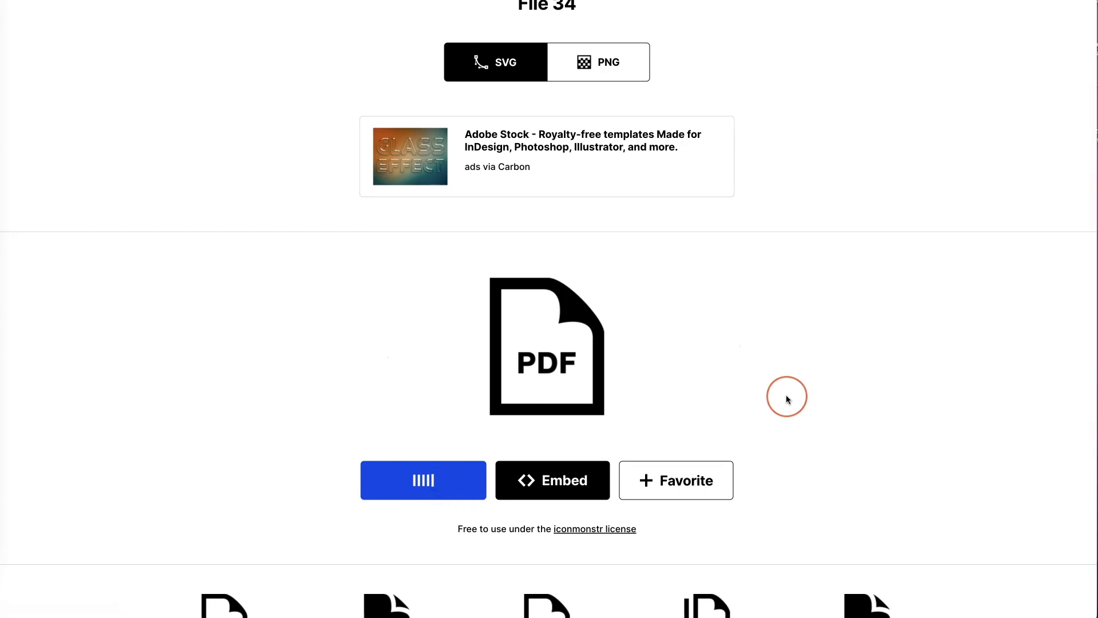
left_click(422, 480)
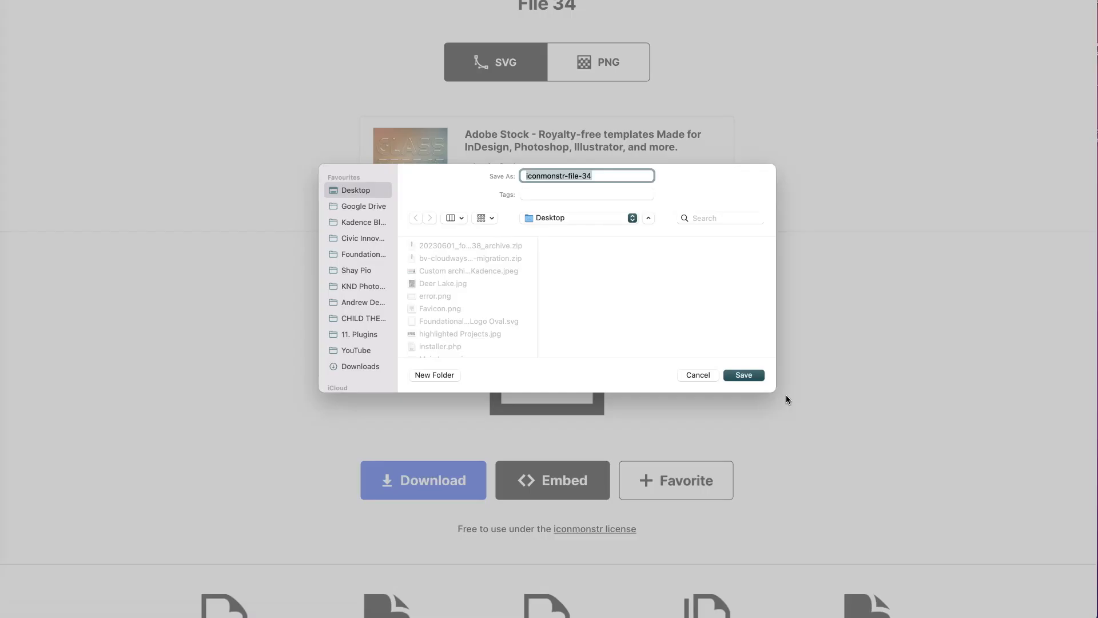
type("pdf icon")
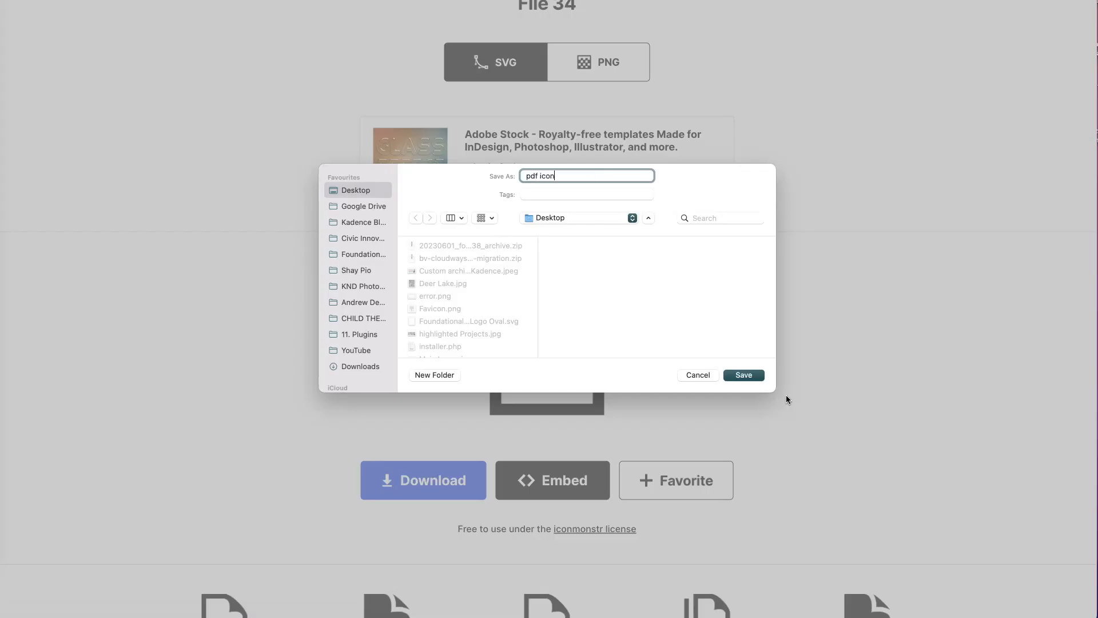
left_click(742, 374)
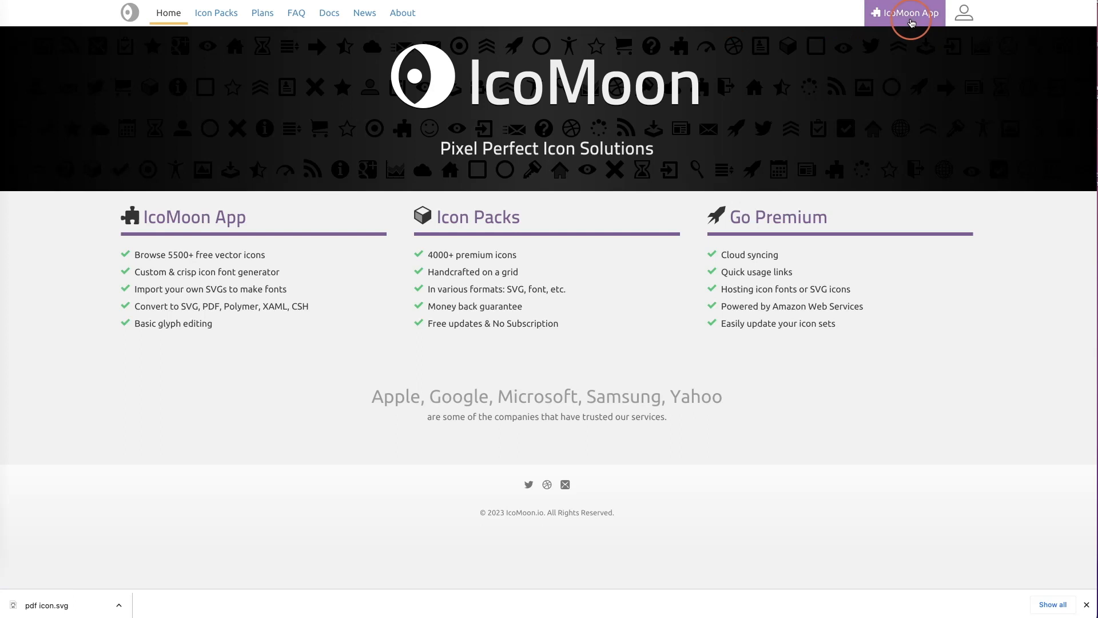
mouse_move(911, 19)
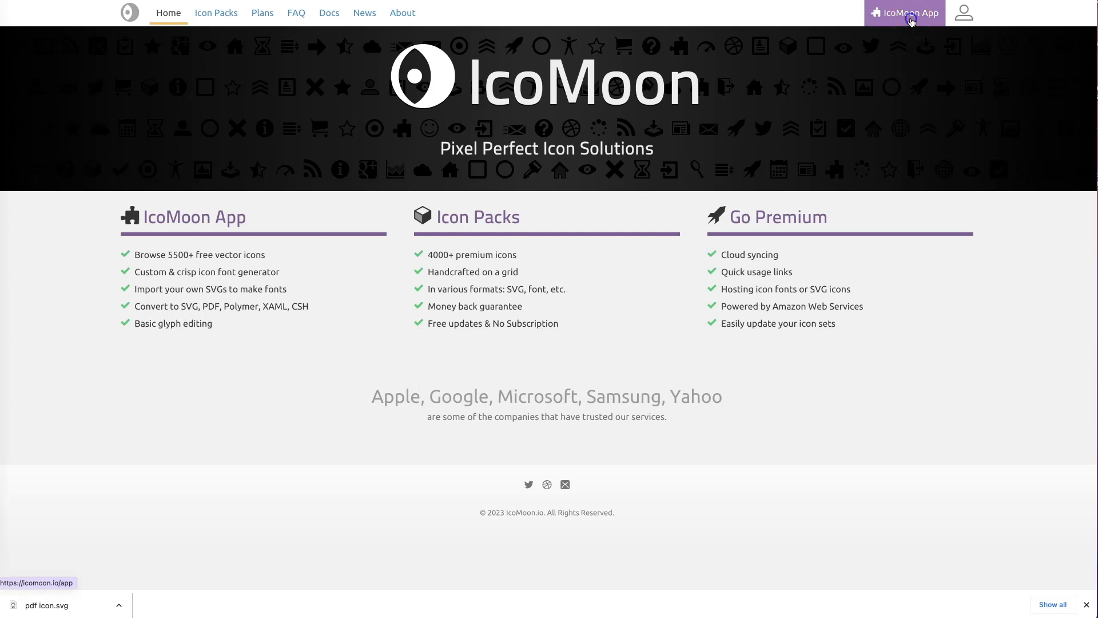
Step: Import pdf icon.svg into the IcoMoon App and select the imported icon
left_click(904, 12)
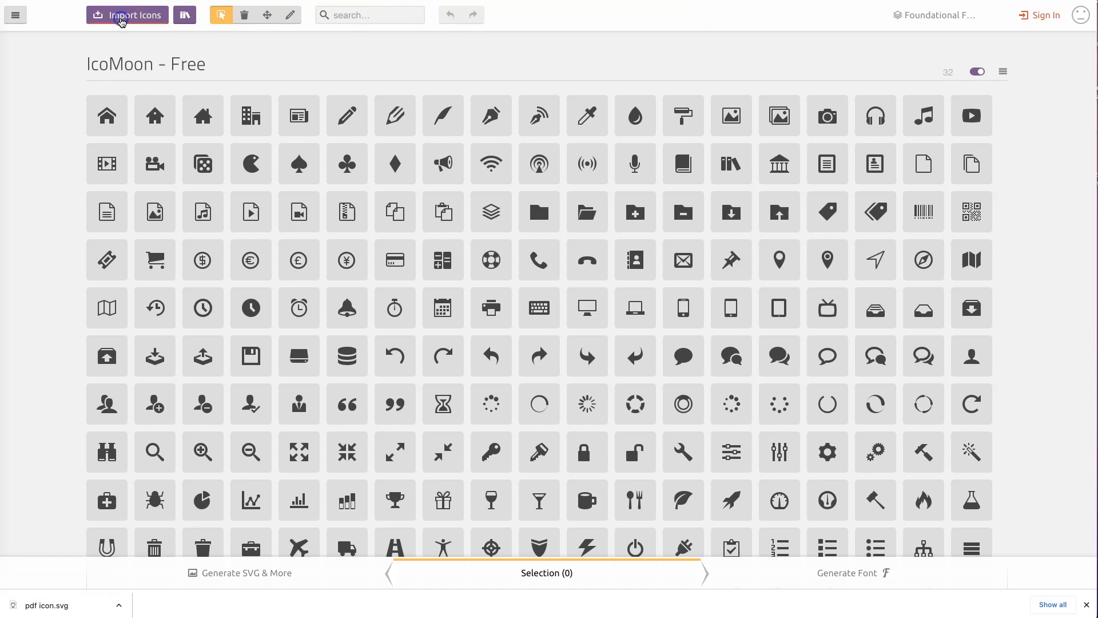
left_click(127, 15)
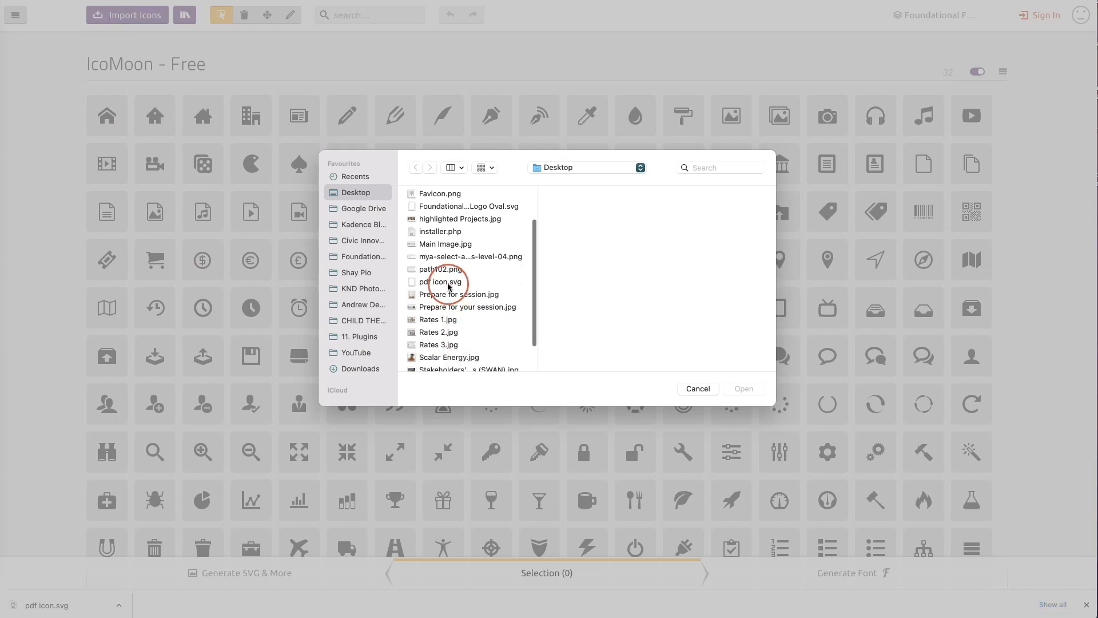
left_click(743, 390)
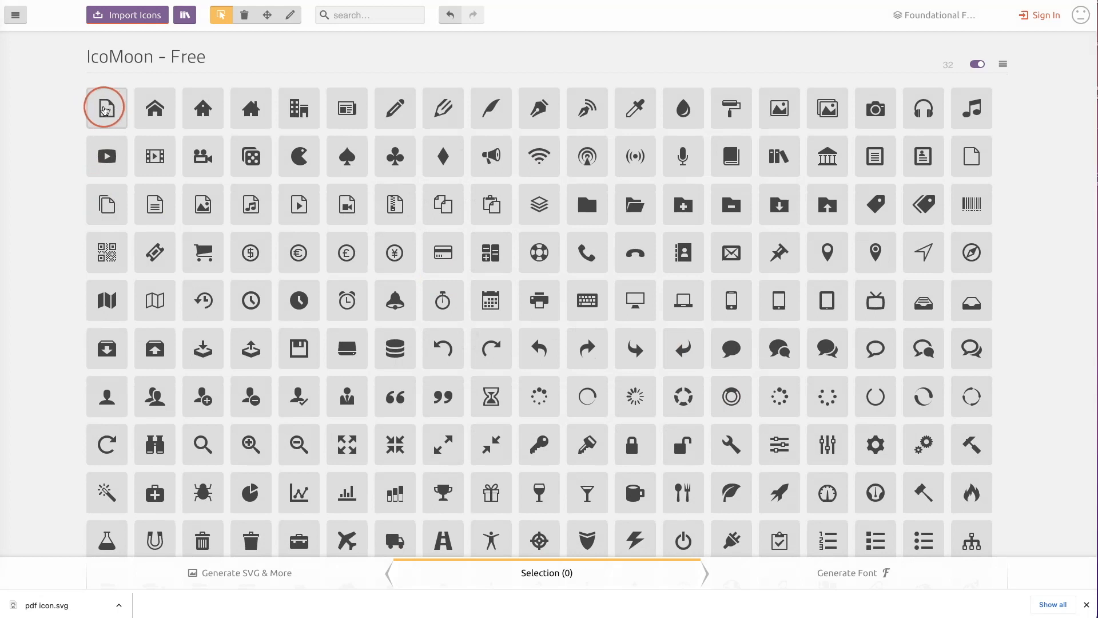
left_click(106, 107)
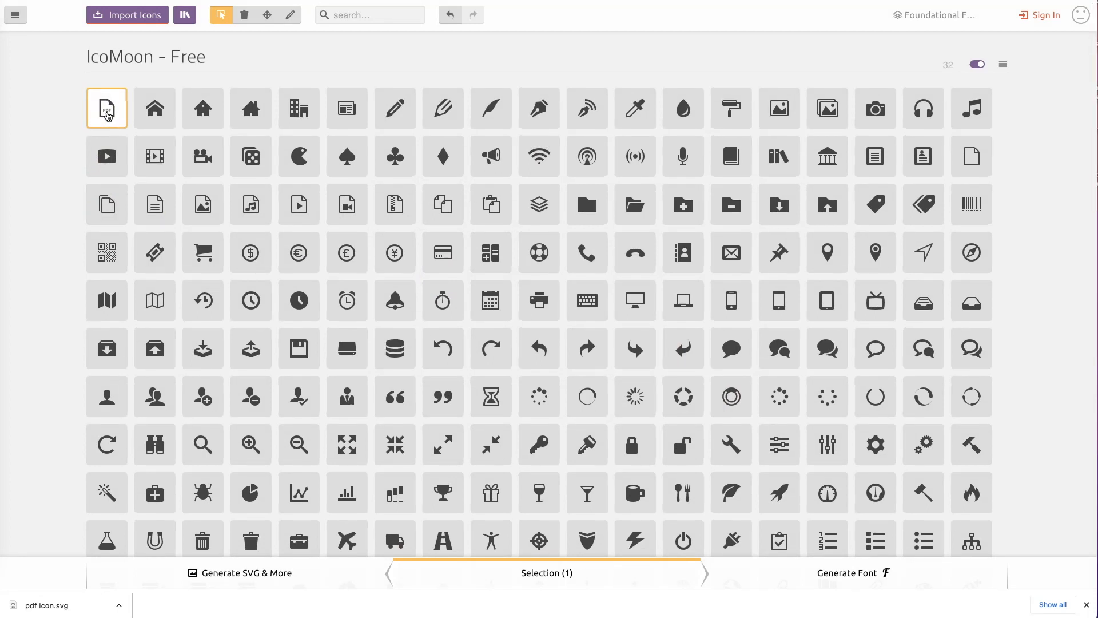
scroll("down", 3)
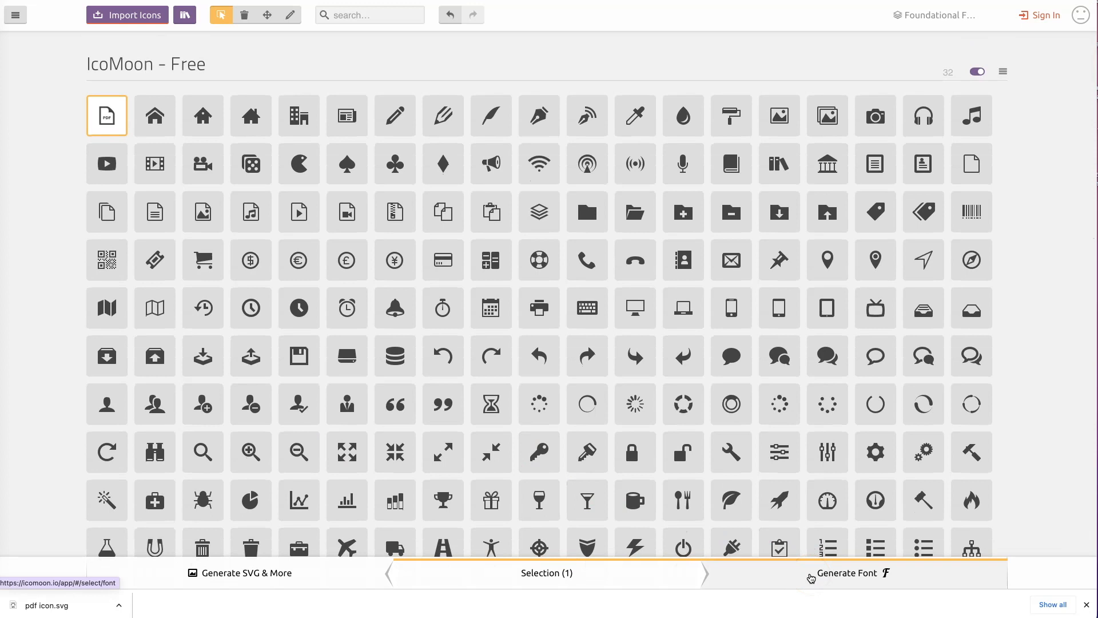
Step: Download the generated IcoMoon font, then locate selection.json in the Desktop icomoon folder
left_click(848, 573)
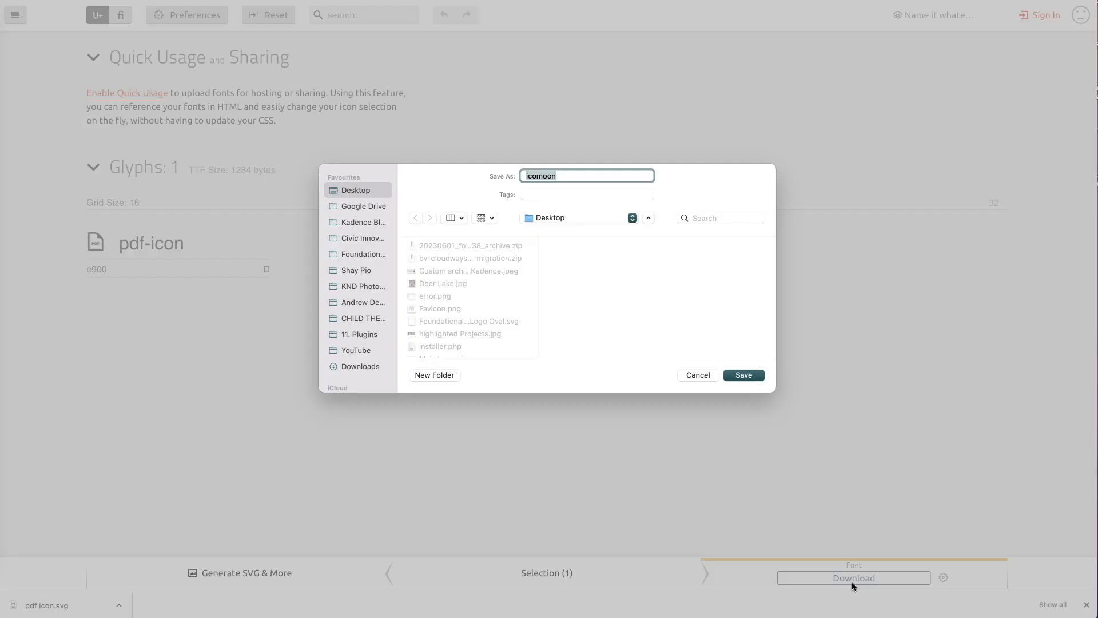
left_click(742, 375)
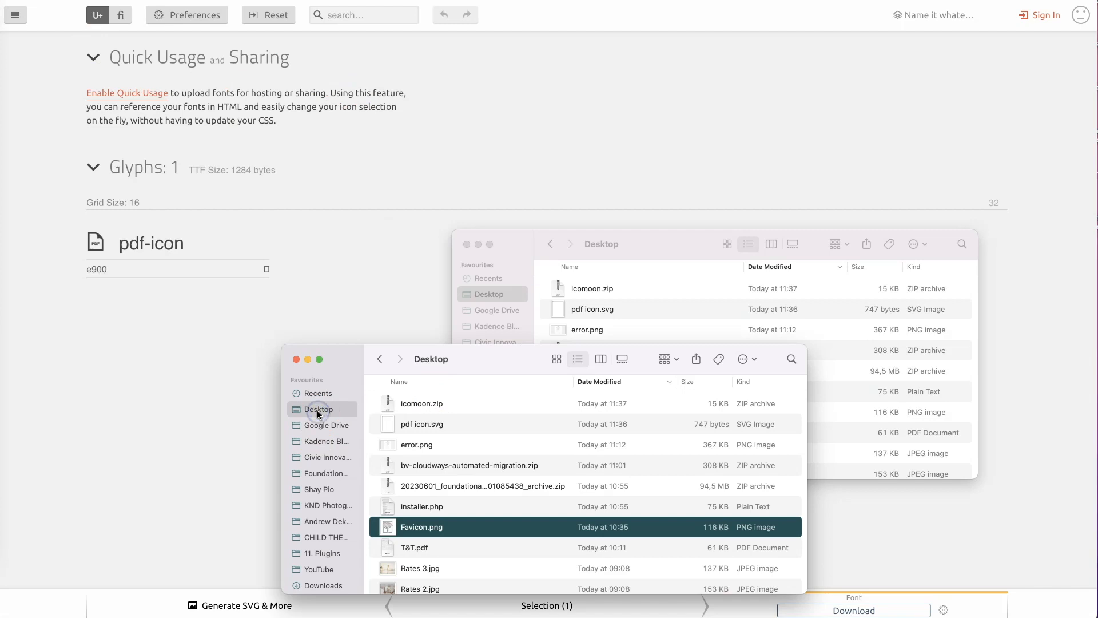
left_click(492, 402)
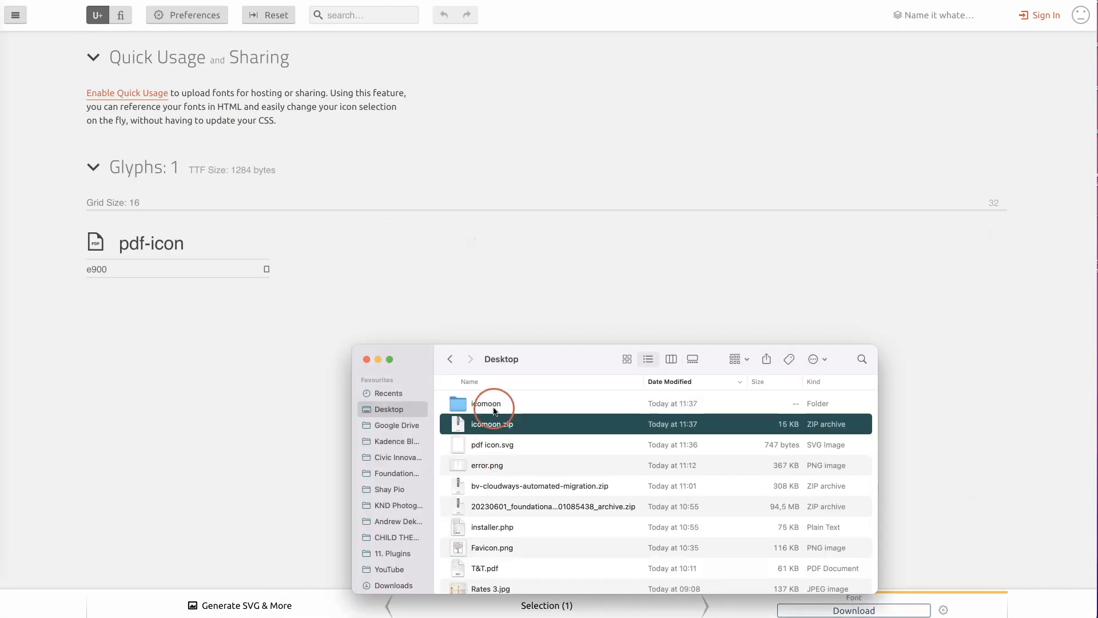
double_click(485, 402)
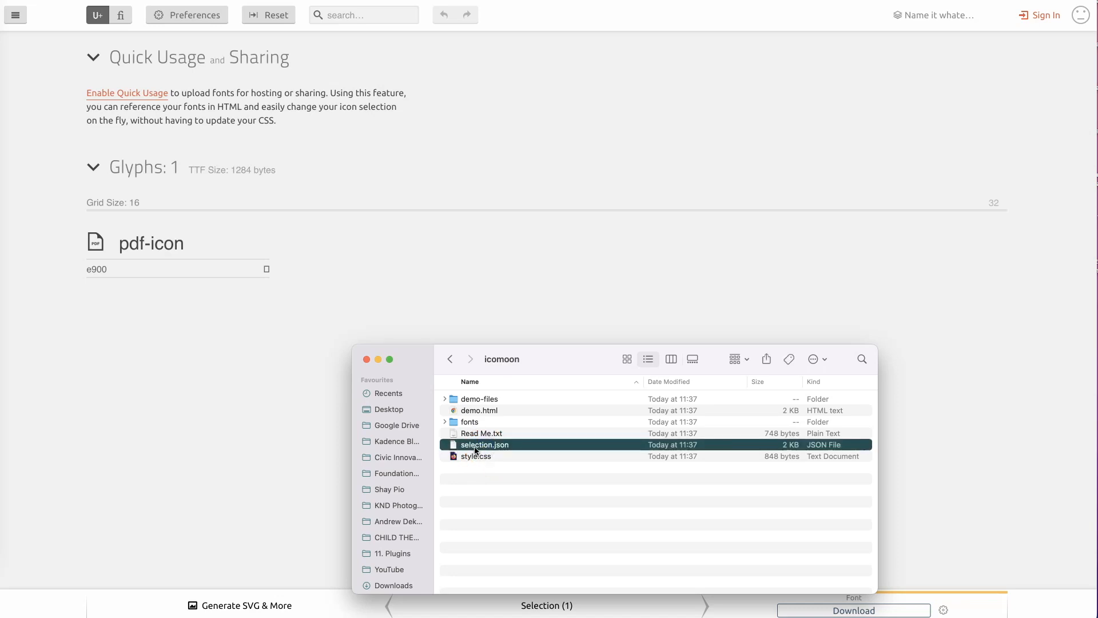
left_click(549, 117)
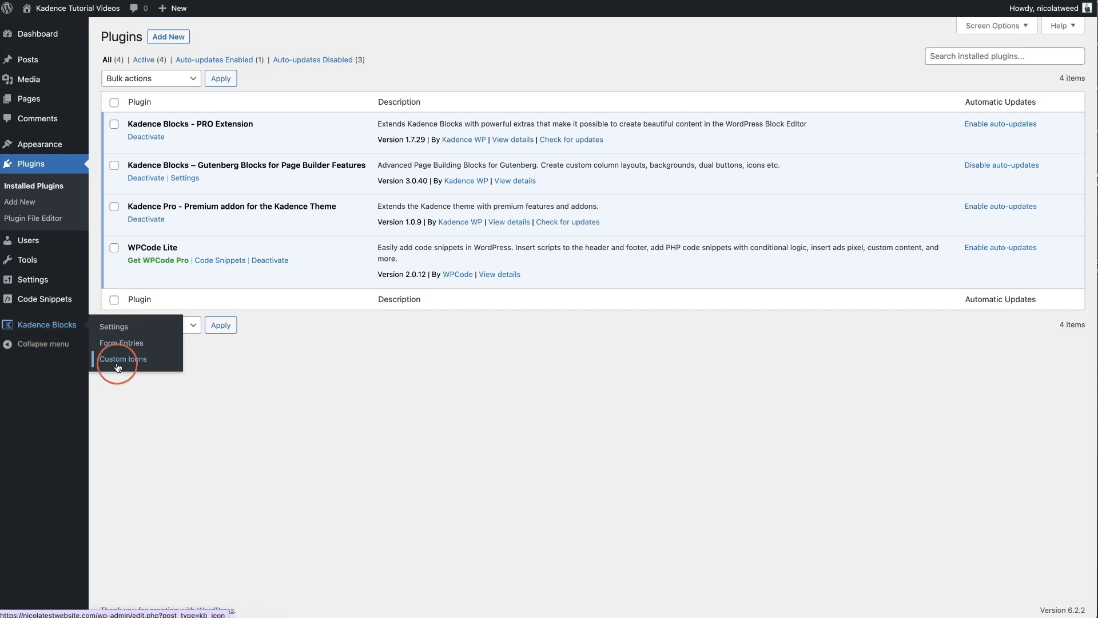
Step: Publish a Kadence custom icon set titled 'Name' with selection.json uploaded as its icon file
left_click(123, 358)
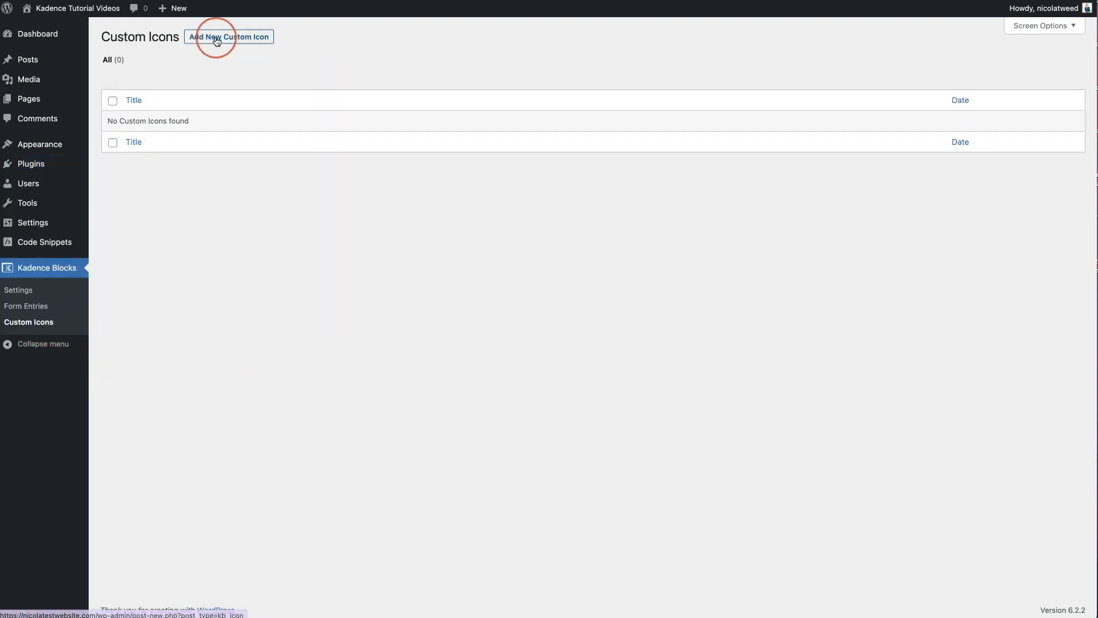
left_click(228, 36)
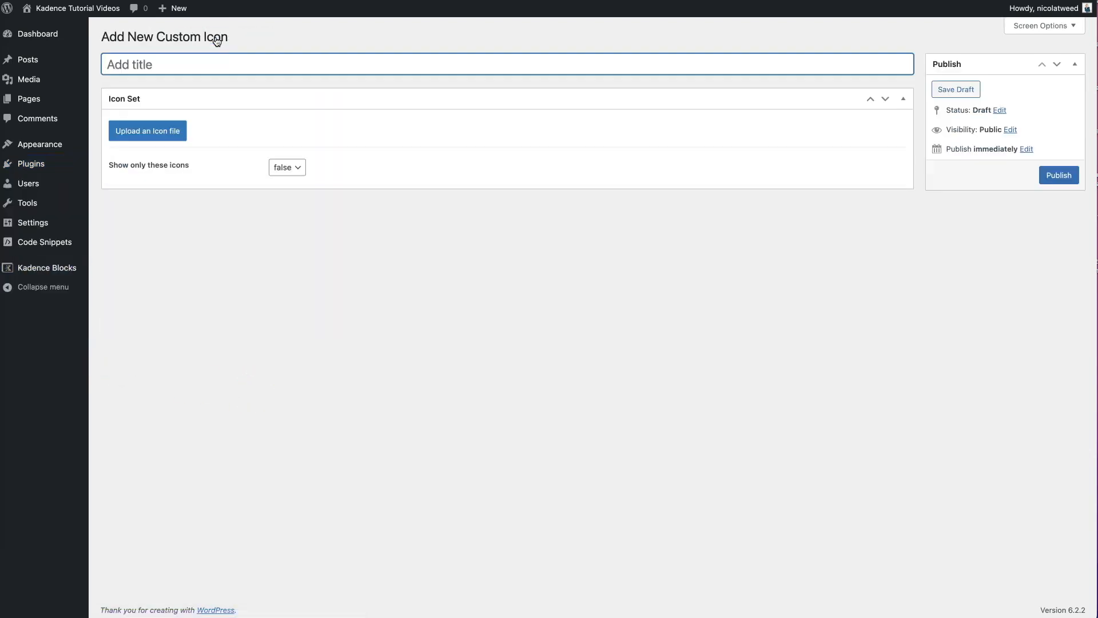
type("Name")
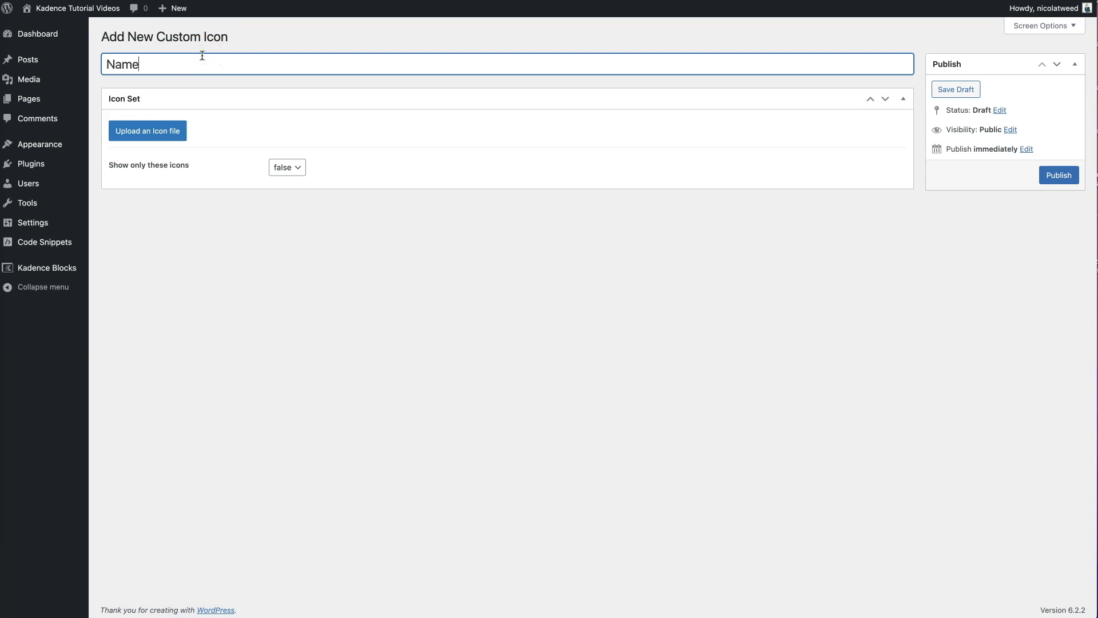
left_click(147, 130)
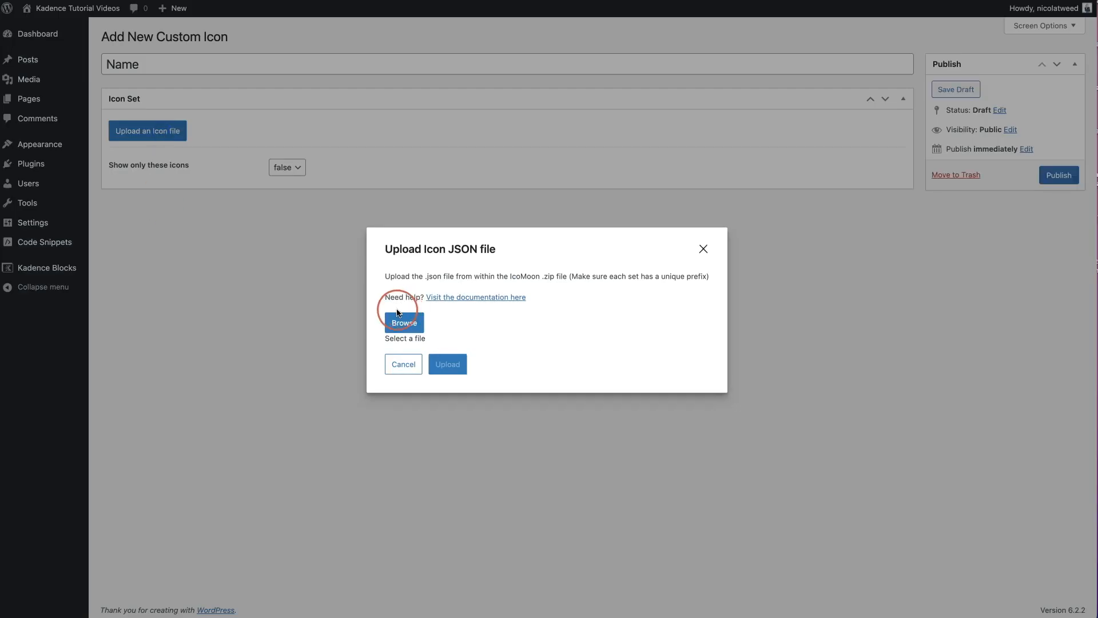
left_click(404, 322)
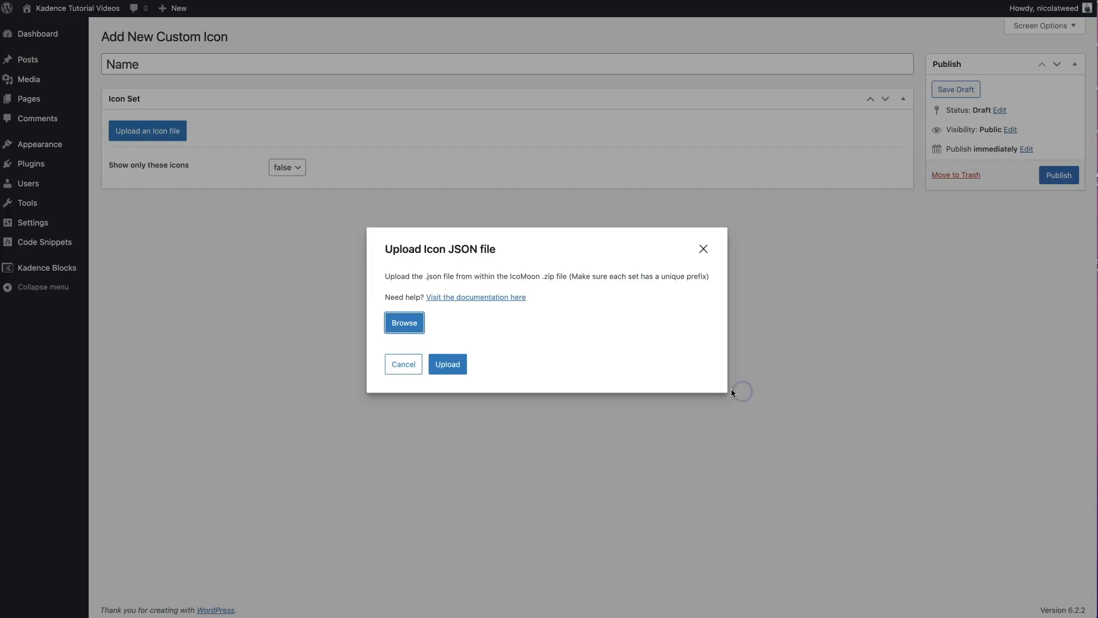
left_click(447, 364)
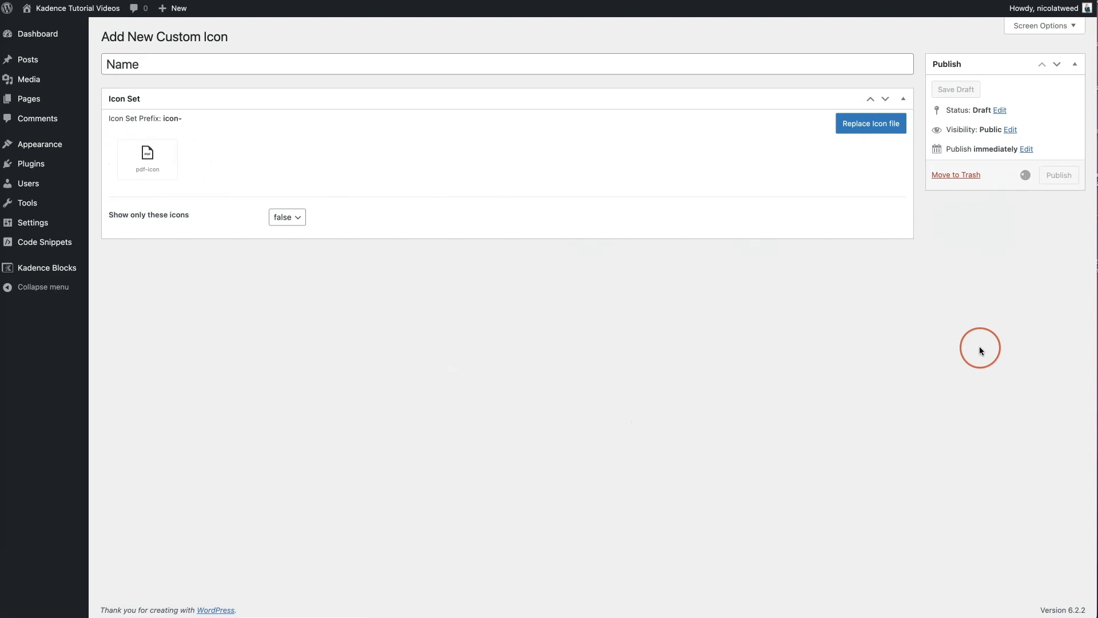
left_click(1058, 175)
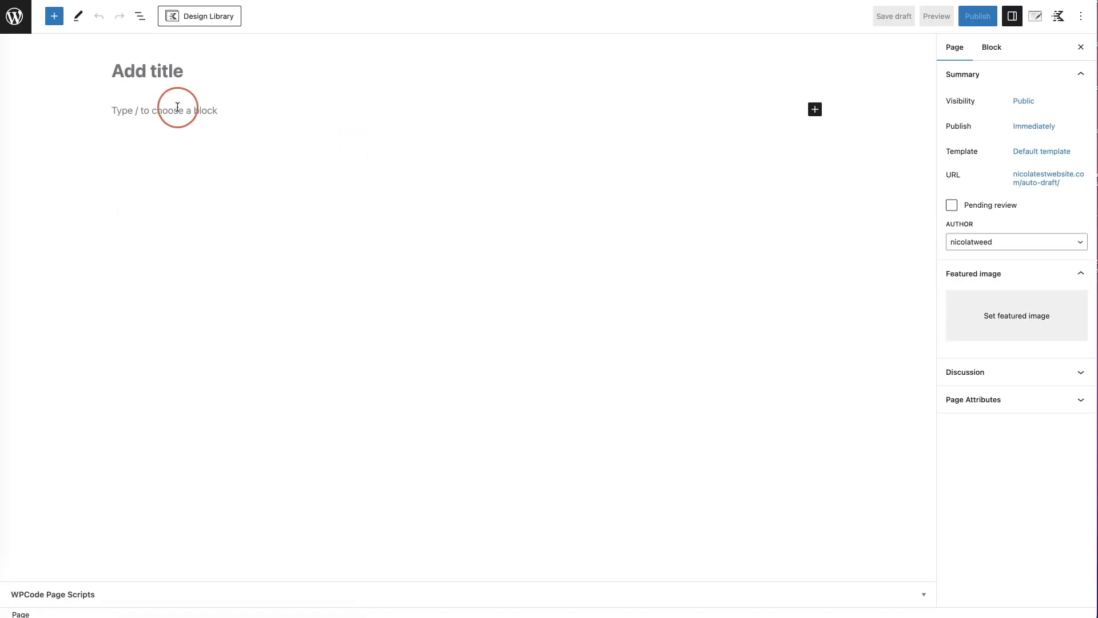
Step: Insert an Icon block via /icon and choose the pdf-icon in Icon Settings
type("/icon")
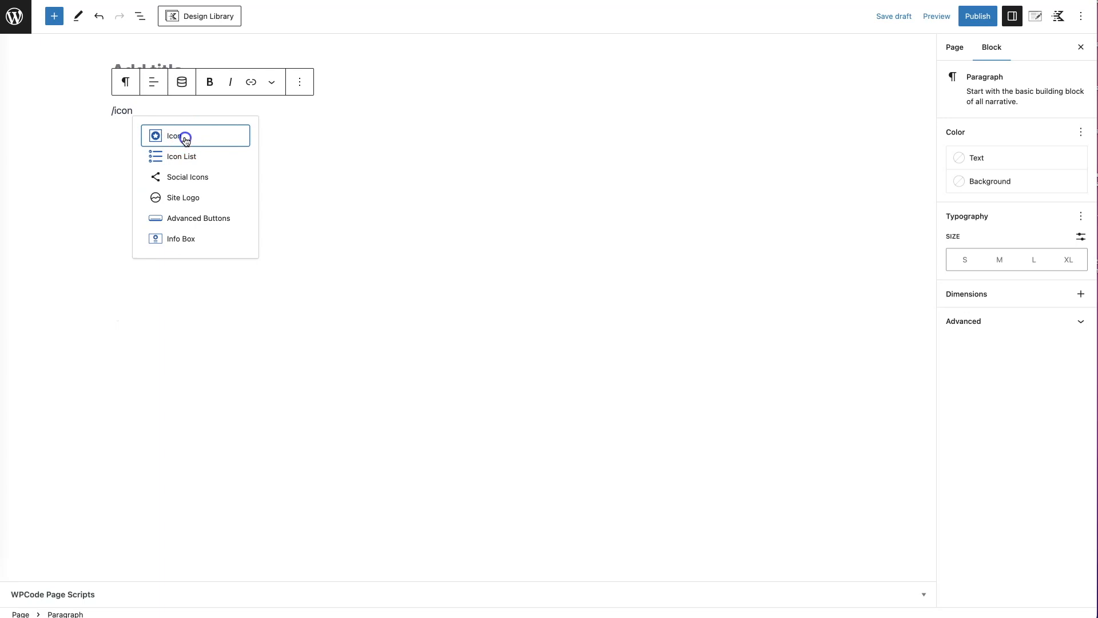
left_click(172, 135)
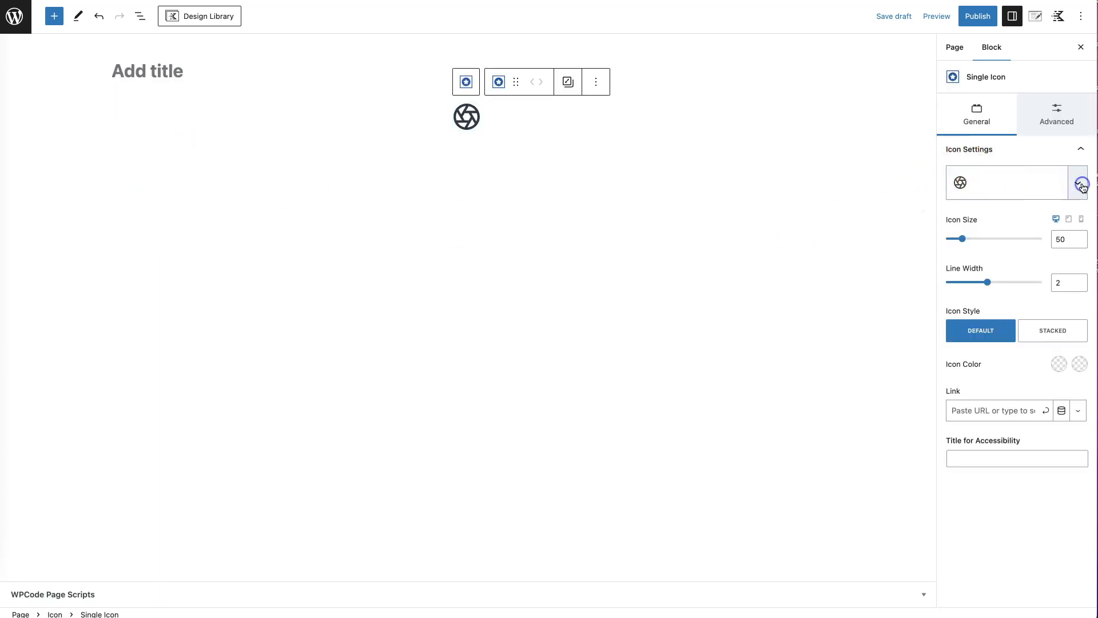
left_click(1080, 182)
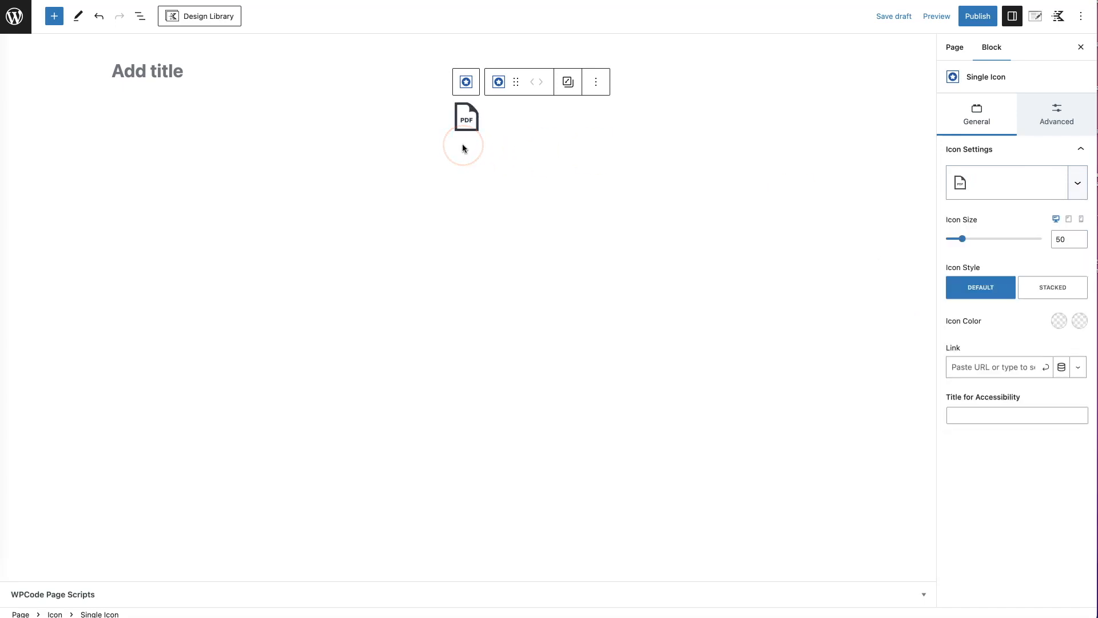
mouse_move(568, 174)
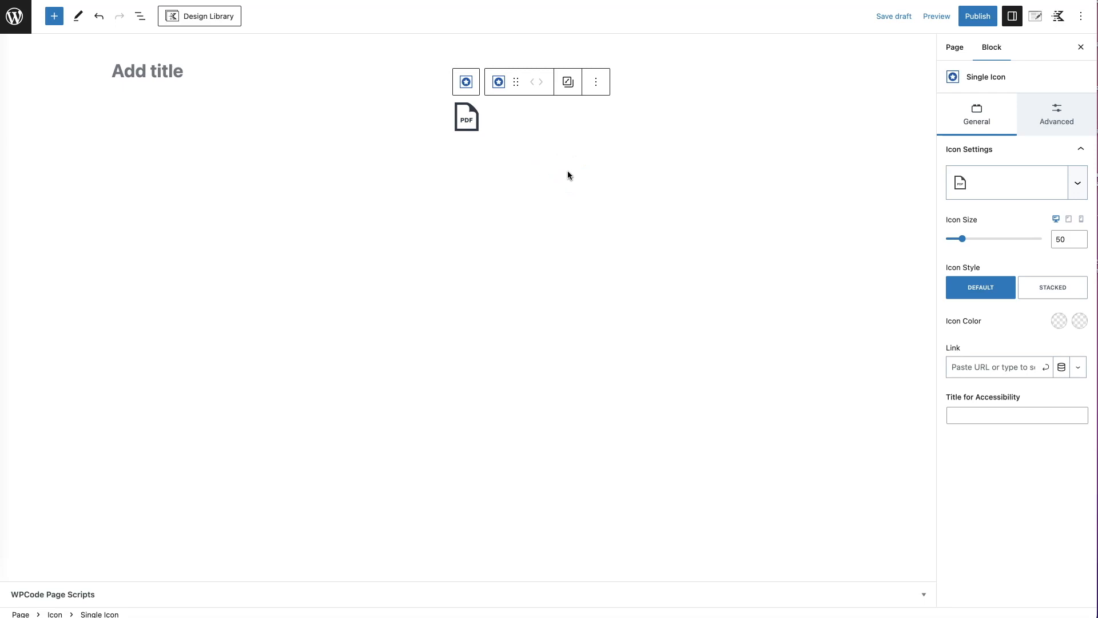
mouse_move(580, 174)
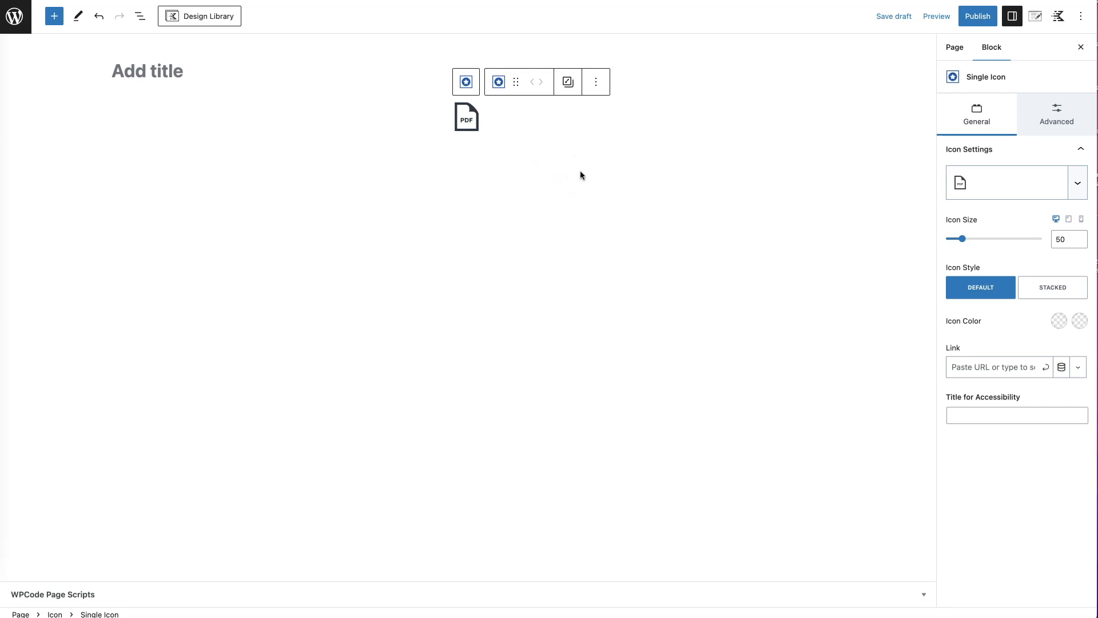